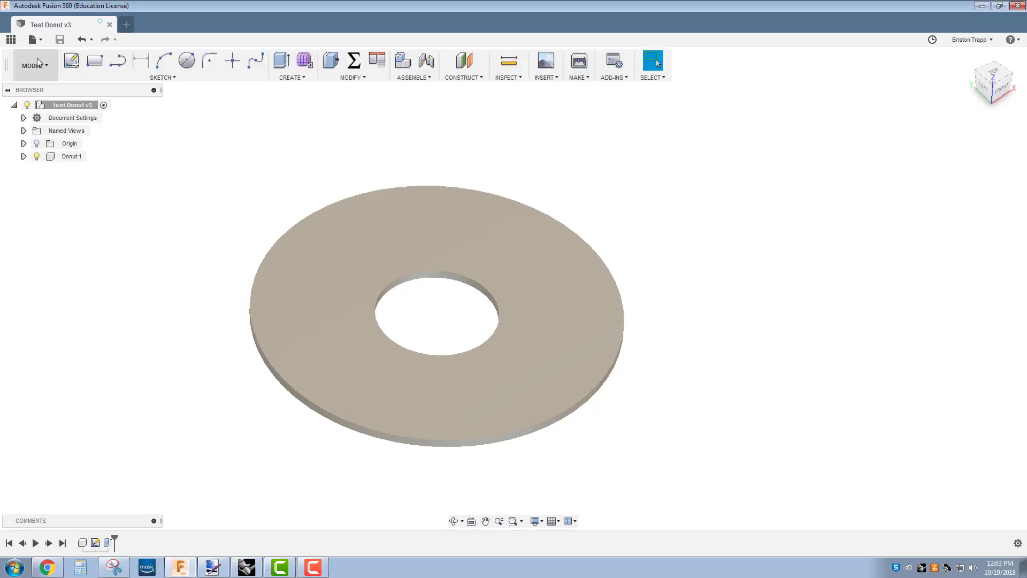
- Switch the donut design to the CAM workspace and bring up the Tool Library
click(33, 65)
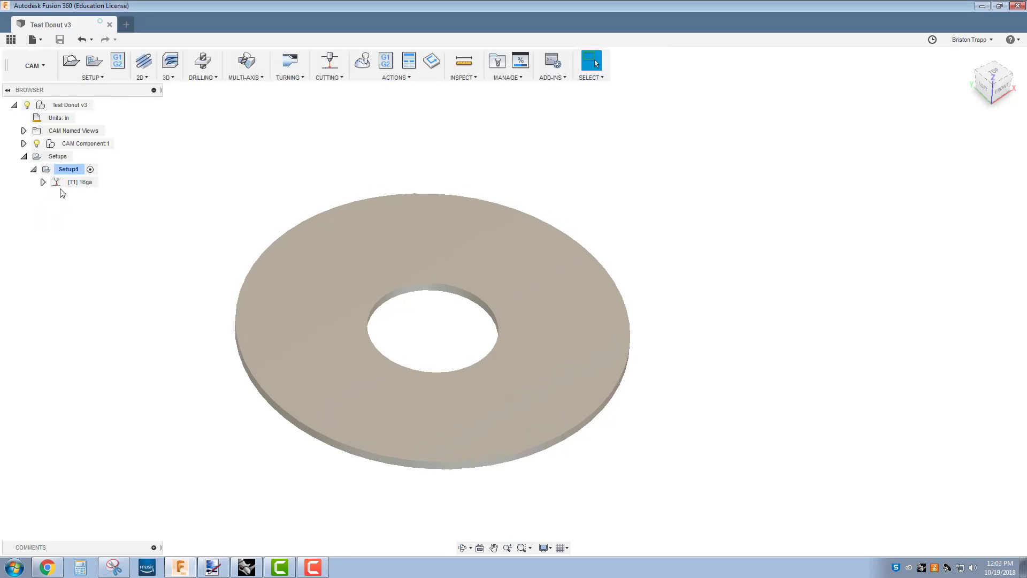
click(81, 182)
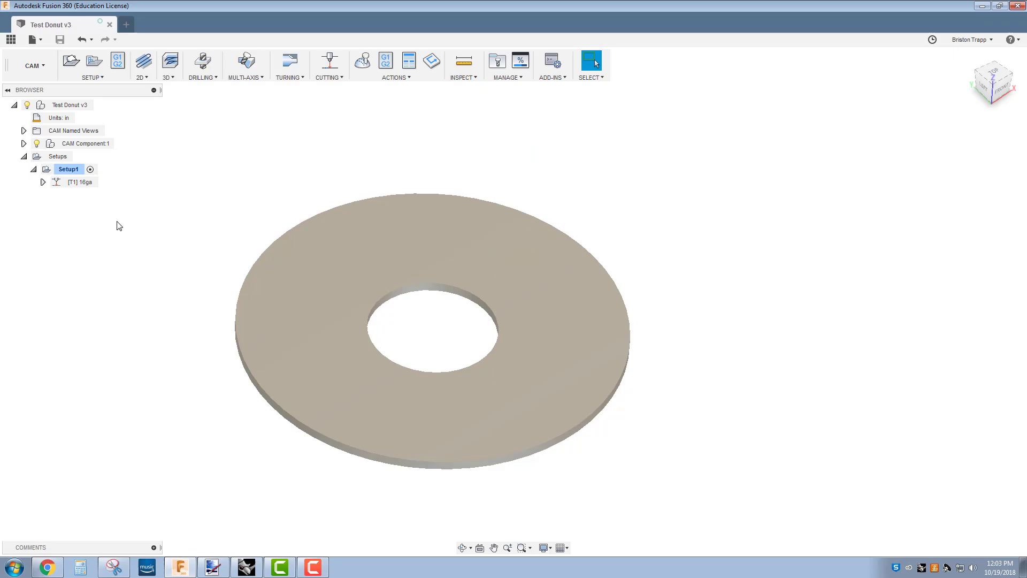
mouse_move(496, 61)
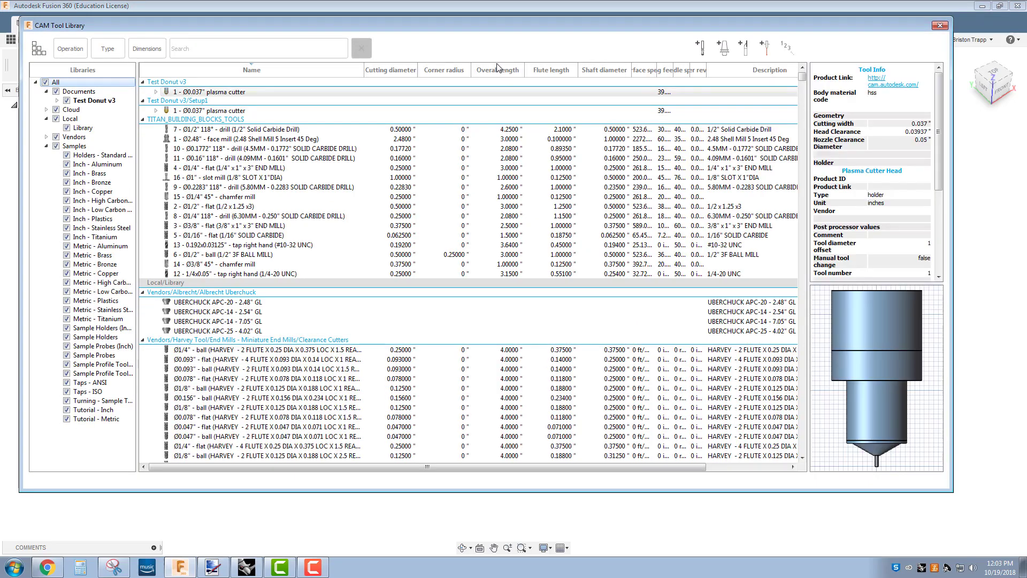
- Copy the Ø0.04" plasma cutter from Sample Profile Tools (Inch) into the Test Donut v3 library
click(92, 410)
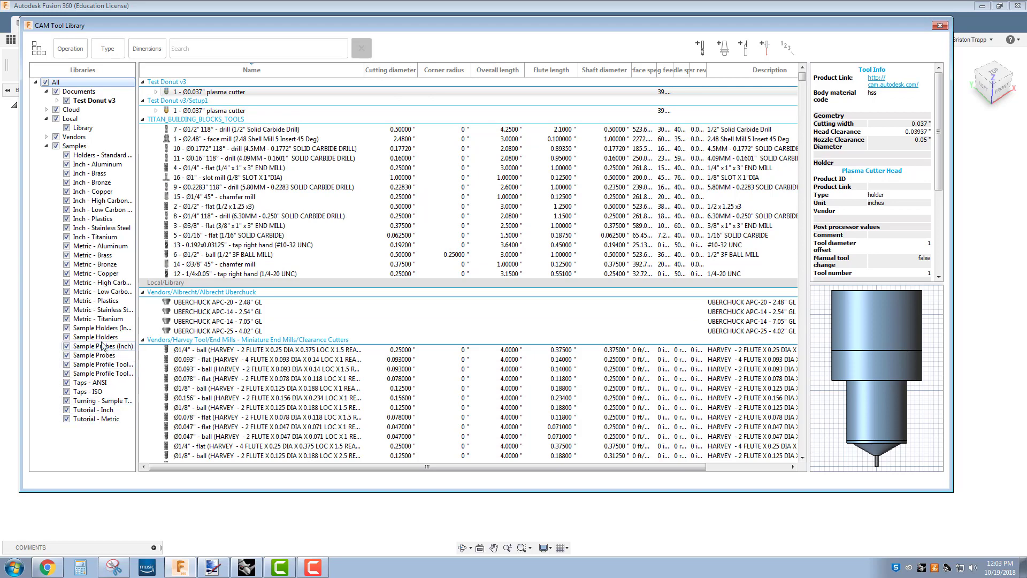
click(90, 382)
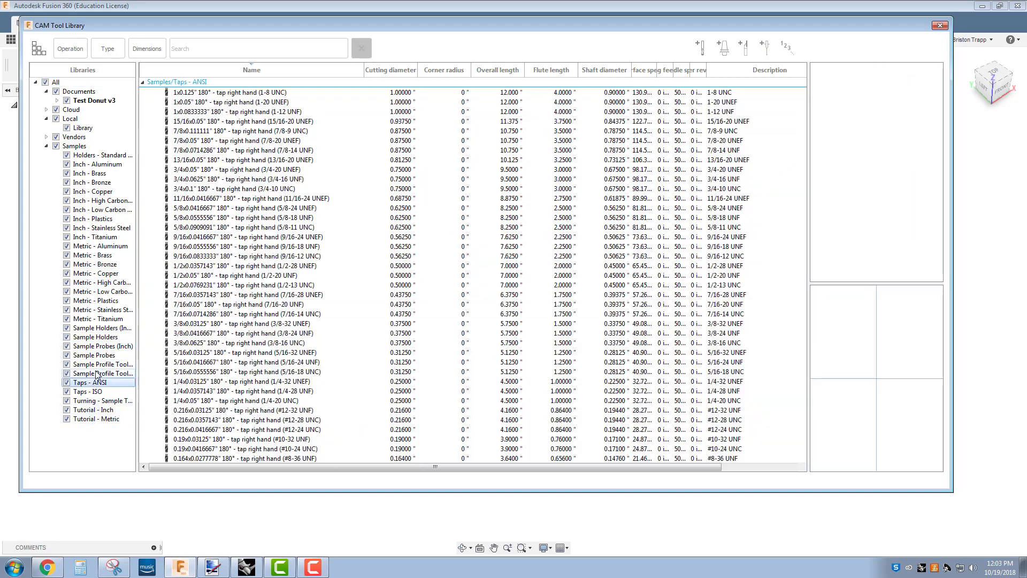
click(102, 364)
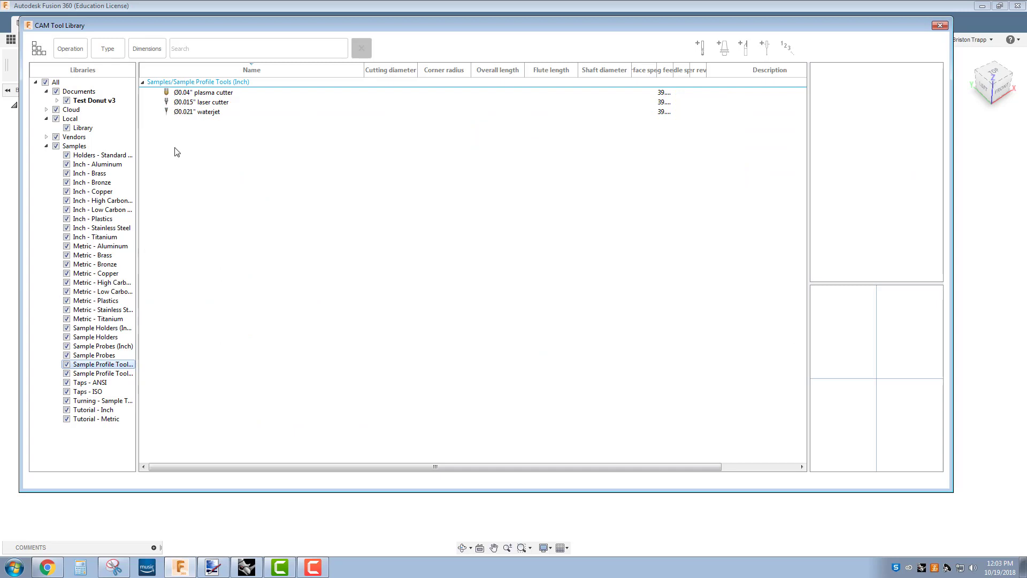
click(203, 92)
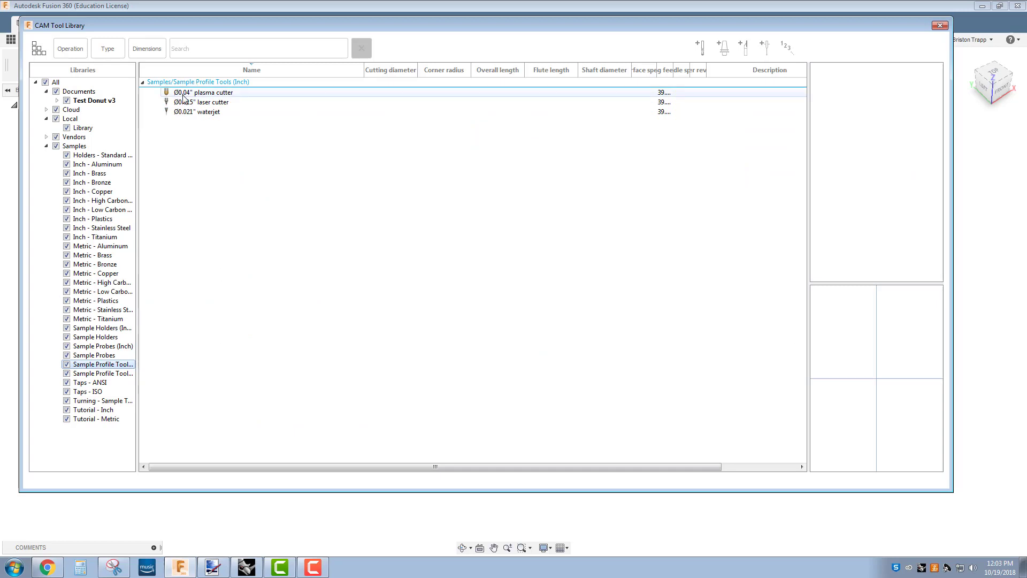
click(205, 102)
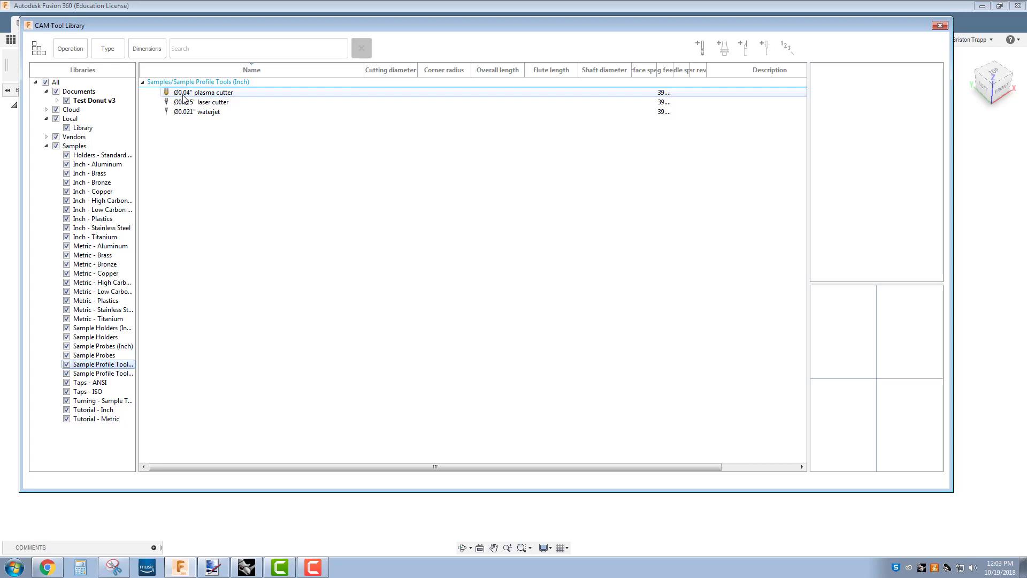
right_click(205, 92)
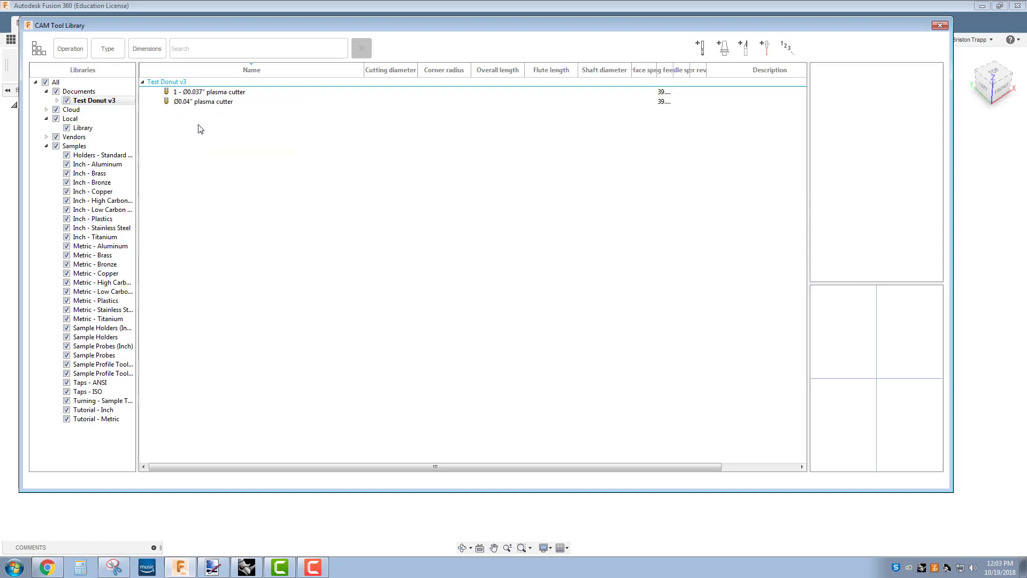
click(207, 102)
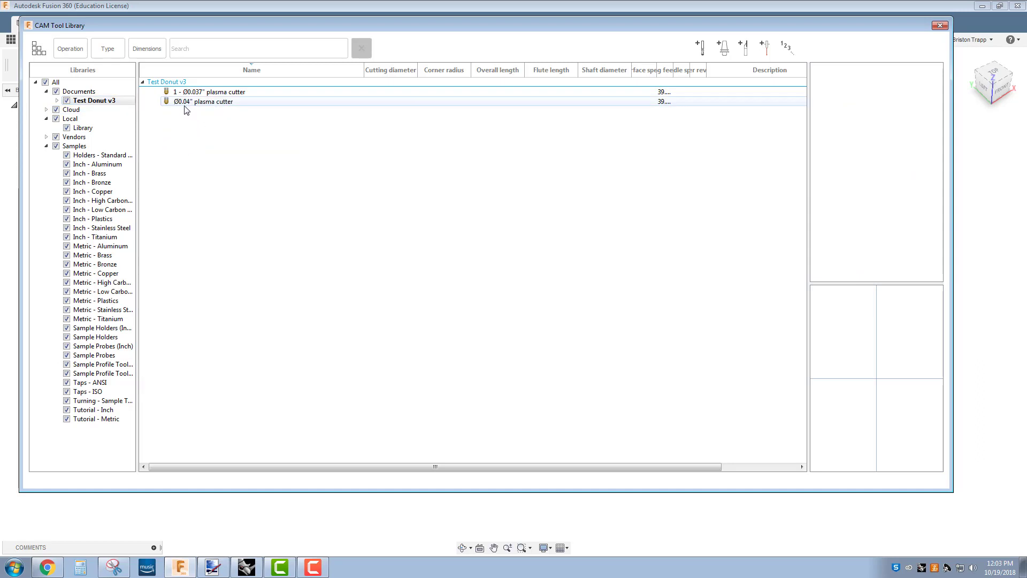
- Edit the copied plasma cutter and set its kerf width to 0.037 in
right_click(204, 102)
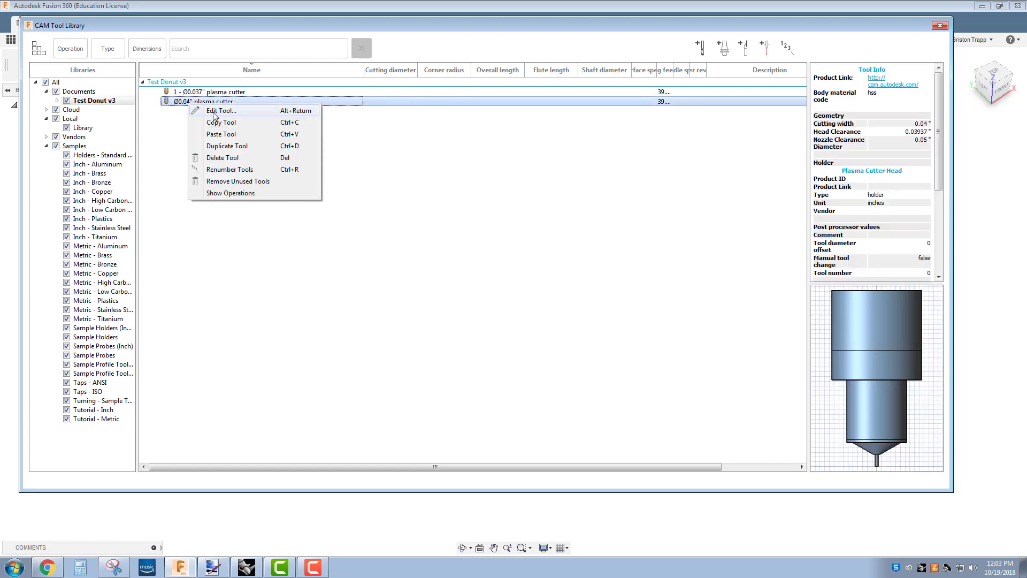
click(222, 110)
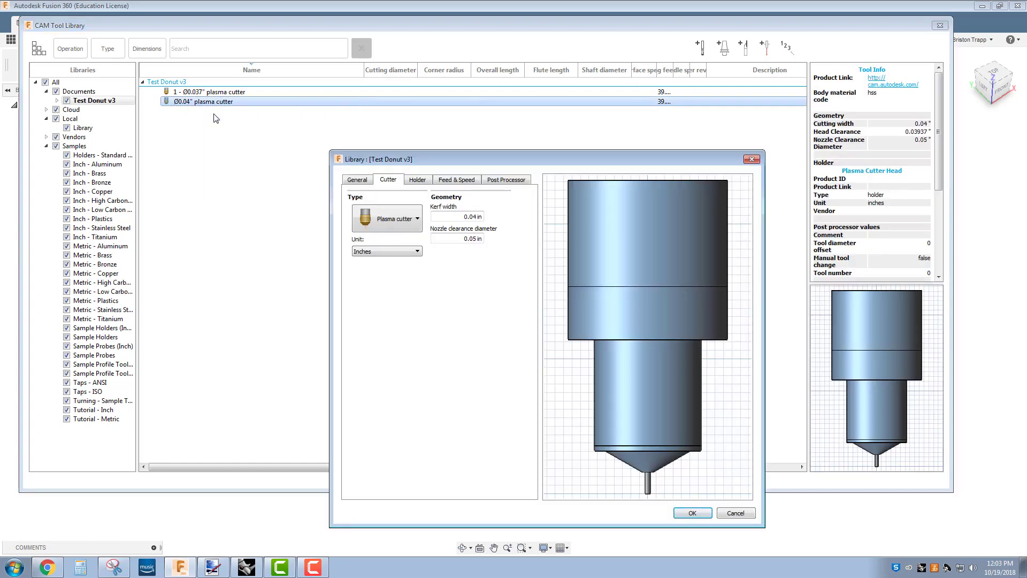
click(457, 217)
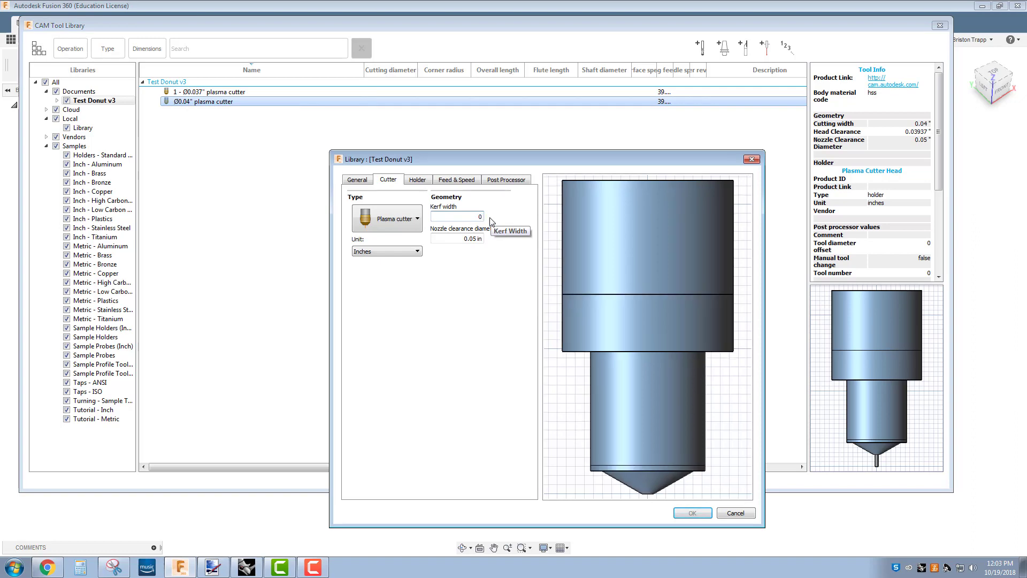
text(0.037)
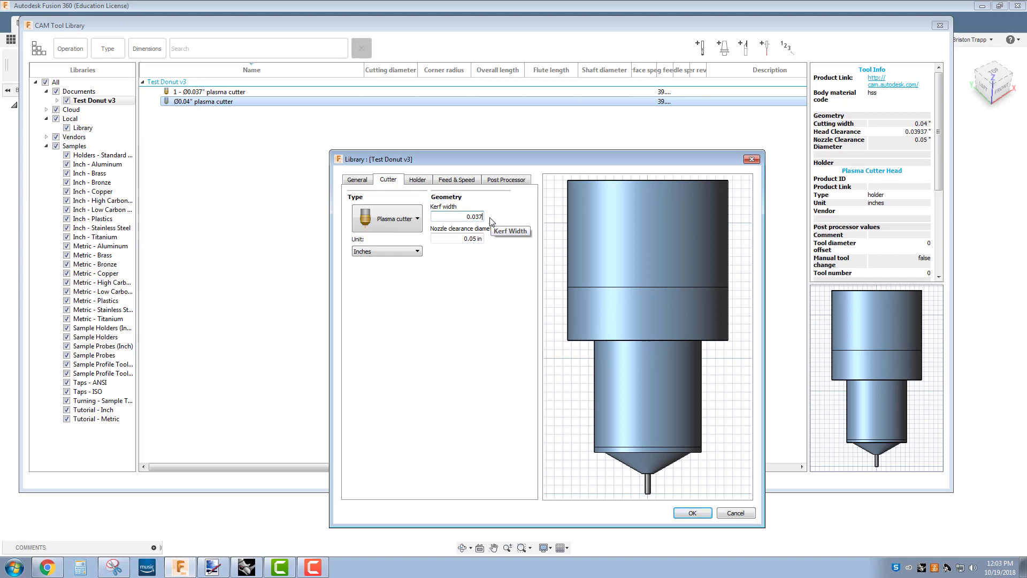
mouse_move(468, 297)
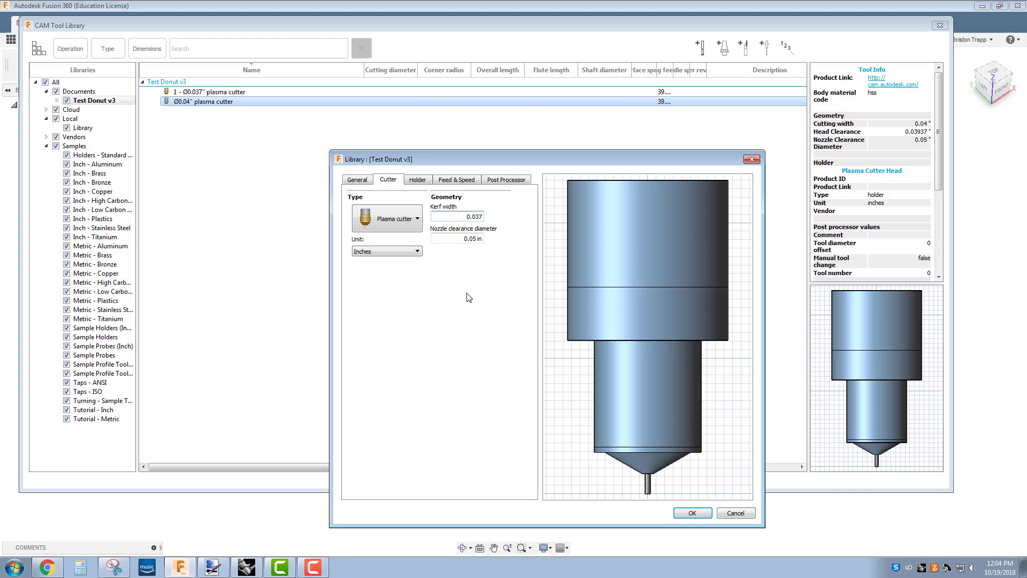
- Enter '40 amps' as the tool description on the General tab
click(357, 180)
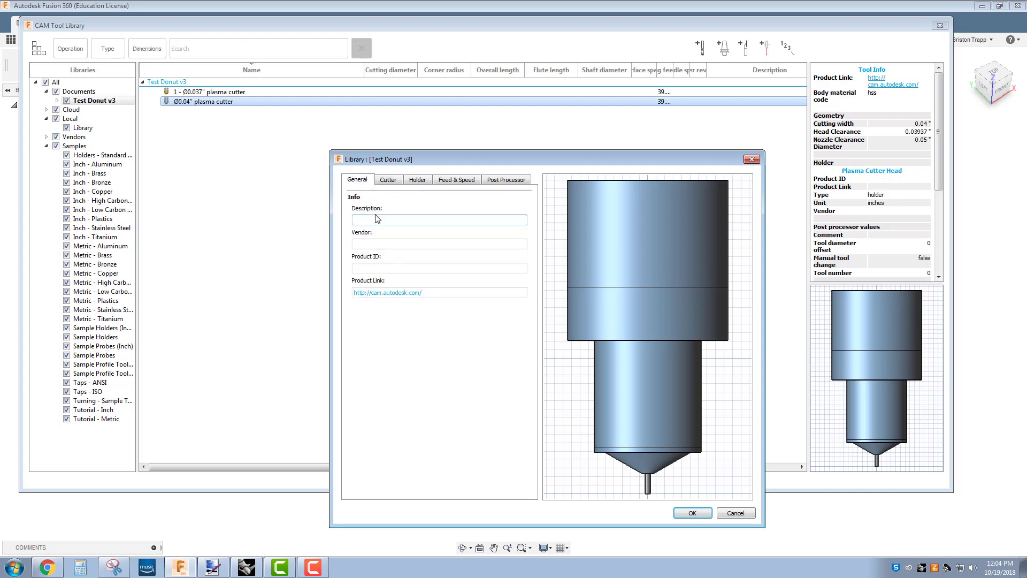
click(439, 219)
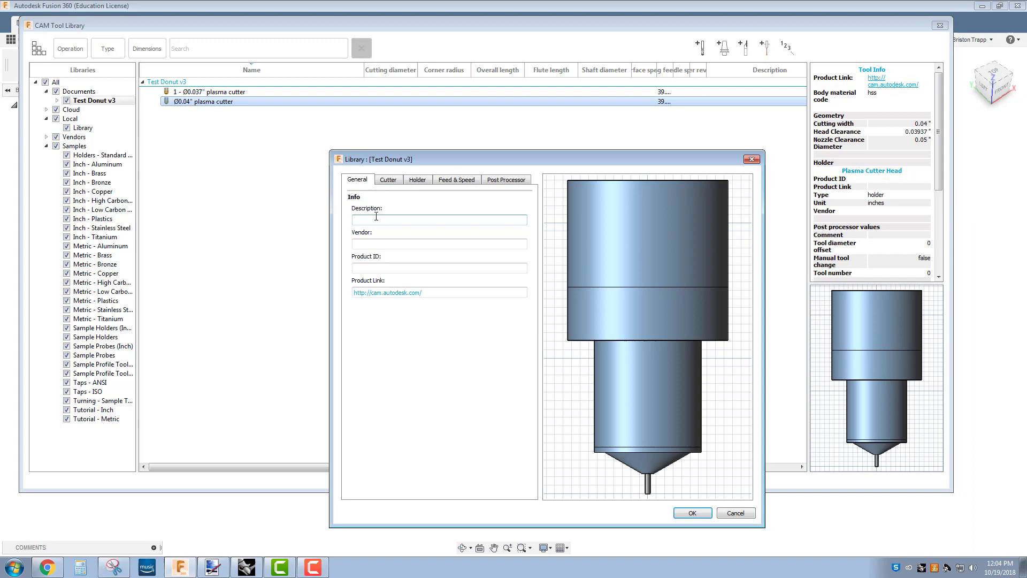
text(40 a)
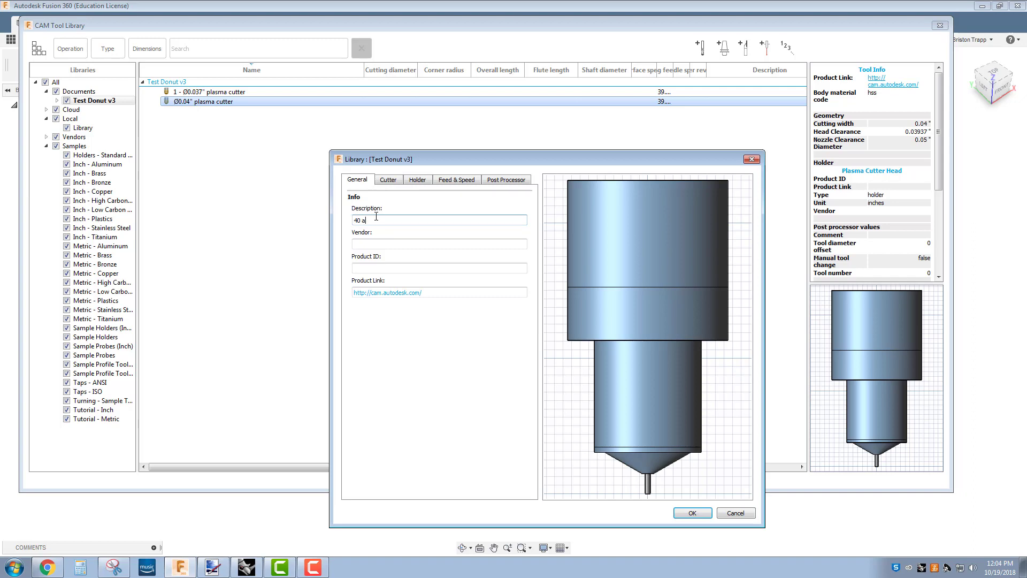
text(mps)
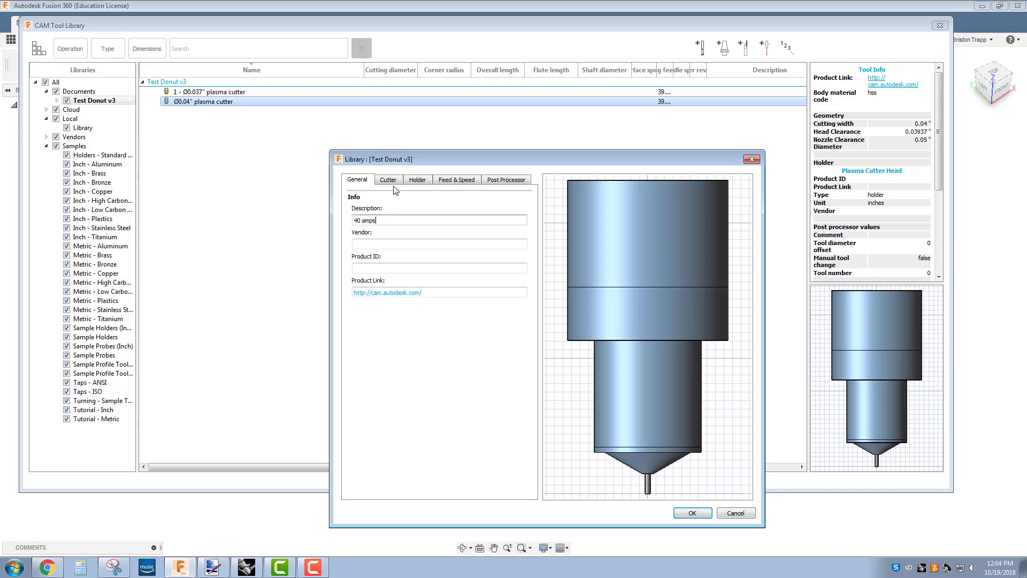
- Review the cutter, holder and post processor settings, then confirm the tool edits
click(388, 180)
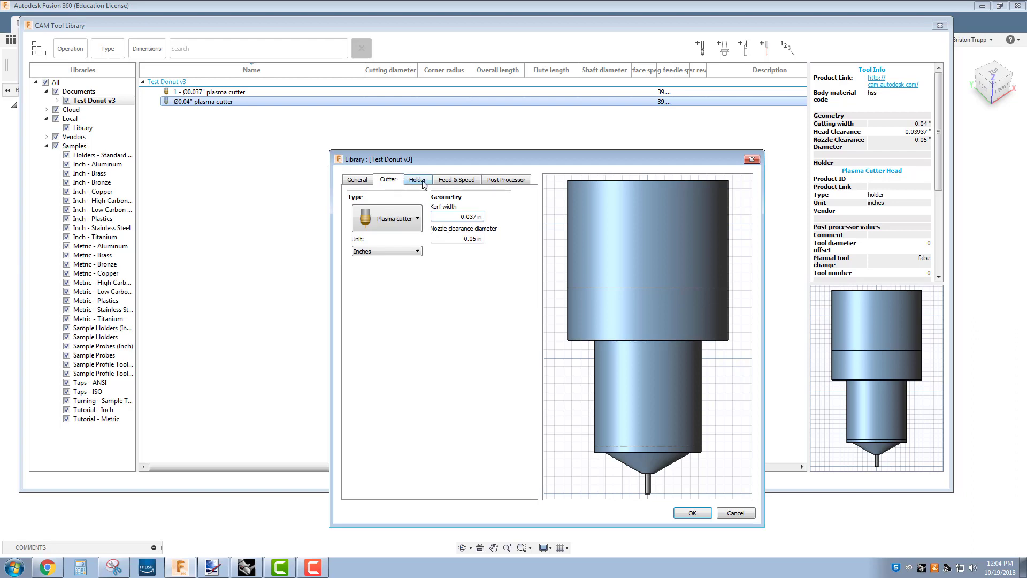
click(456, 180)
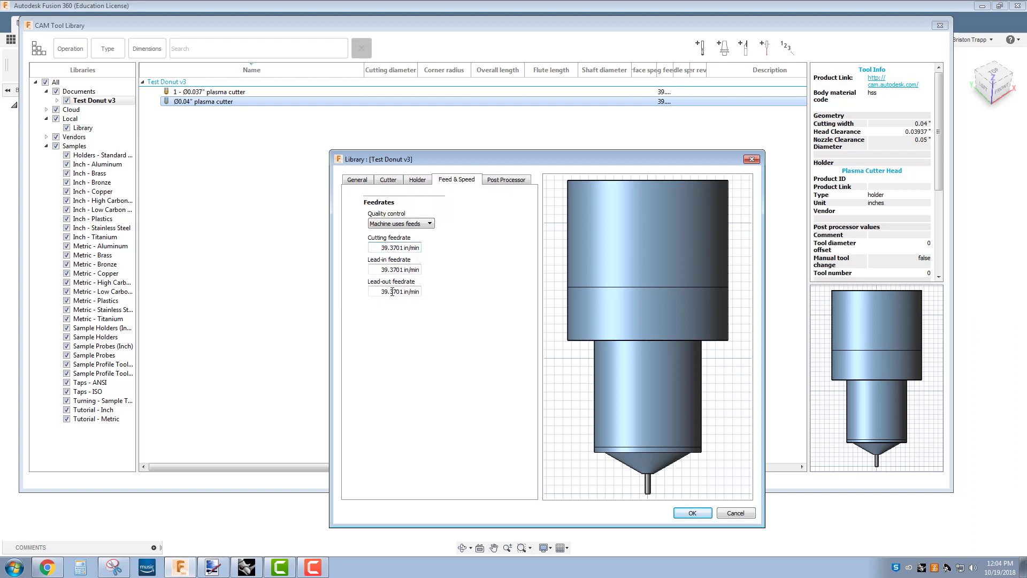
mouse_move(403, 312)
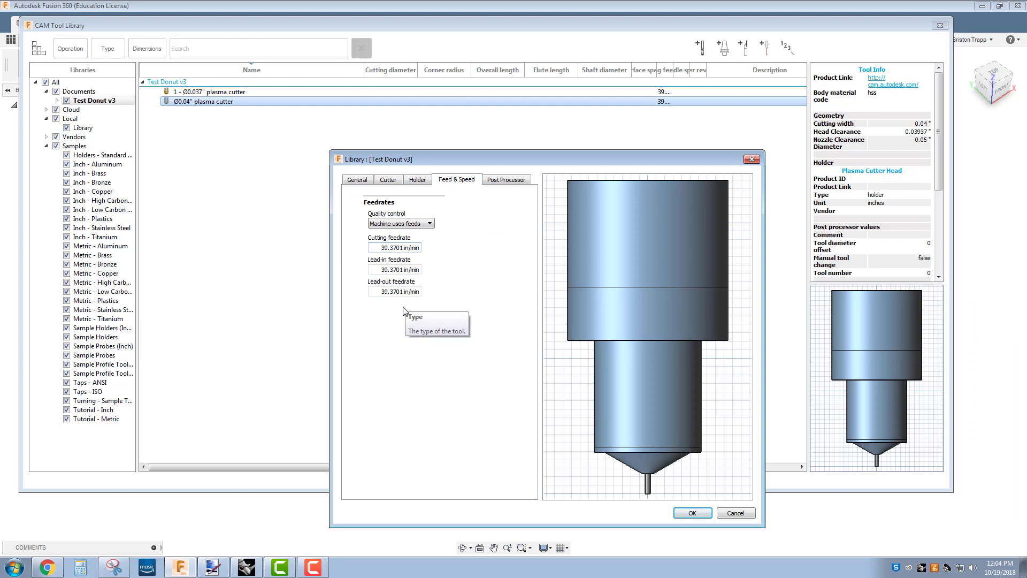
mouse_move(407, 320)
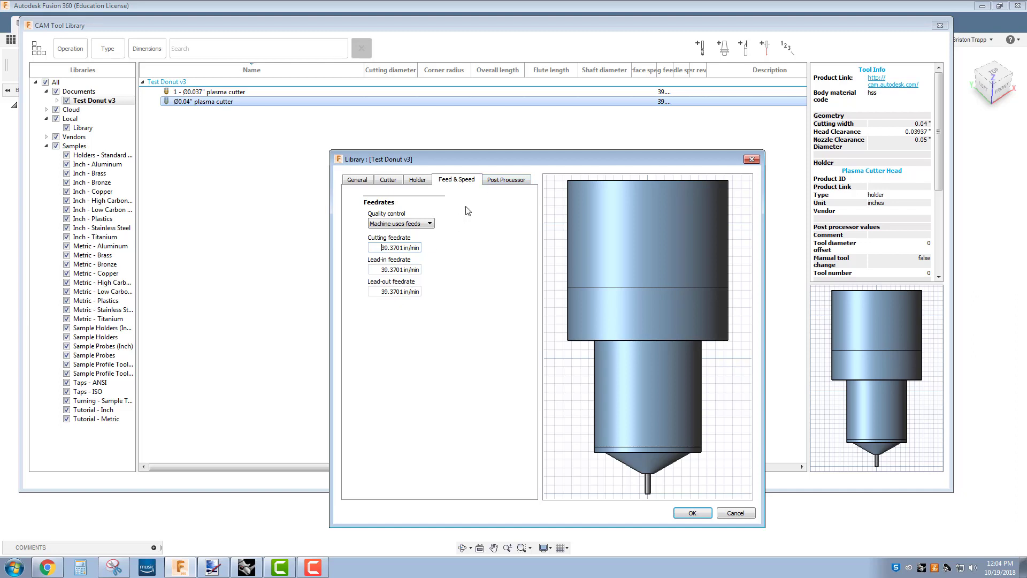
click(506, 179)
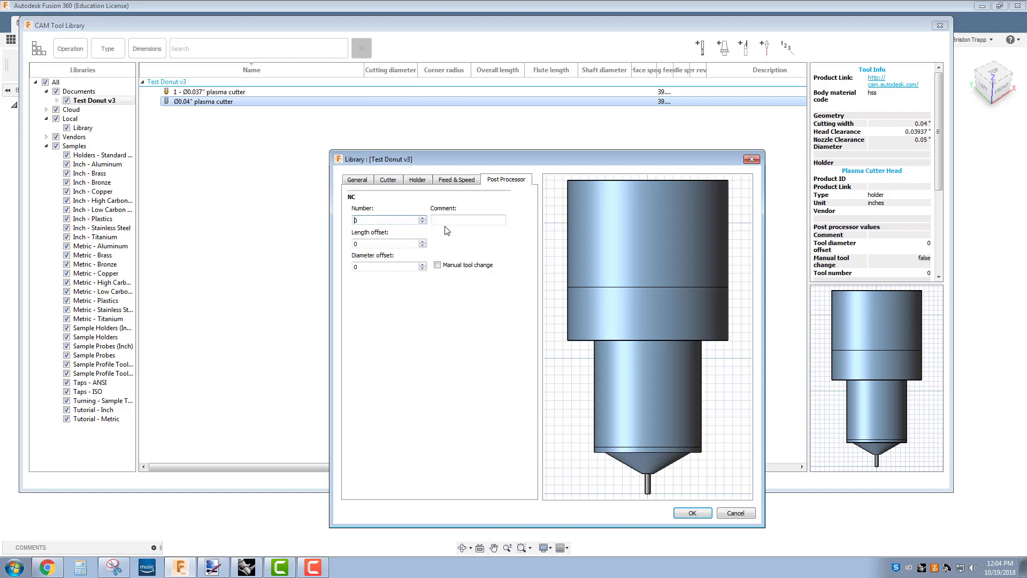
click(692, 513)
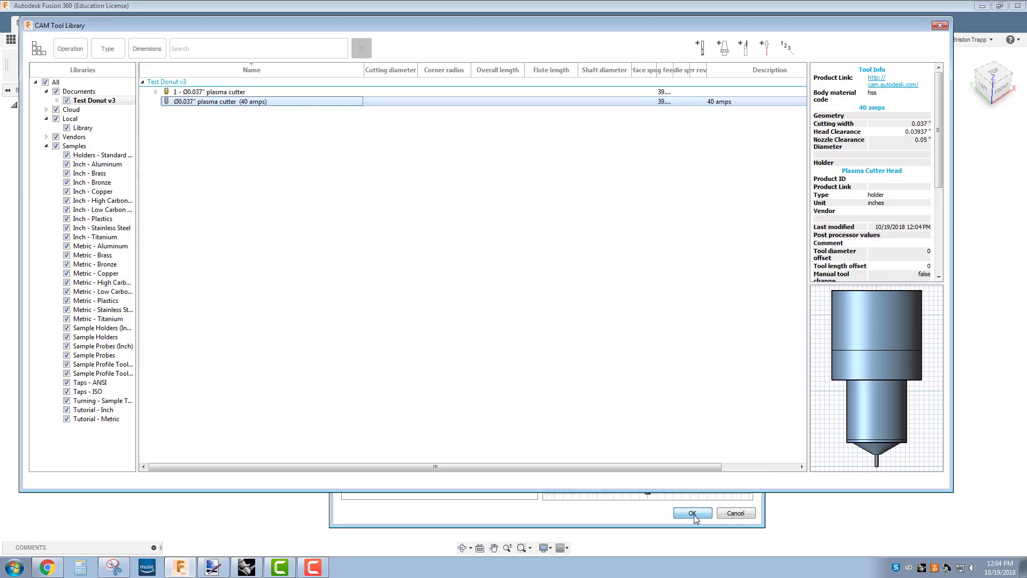
- Close the tool library and open the 16ga 2D profile operation for editing
click(692, 513)
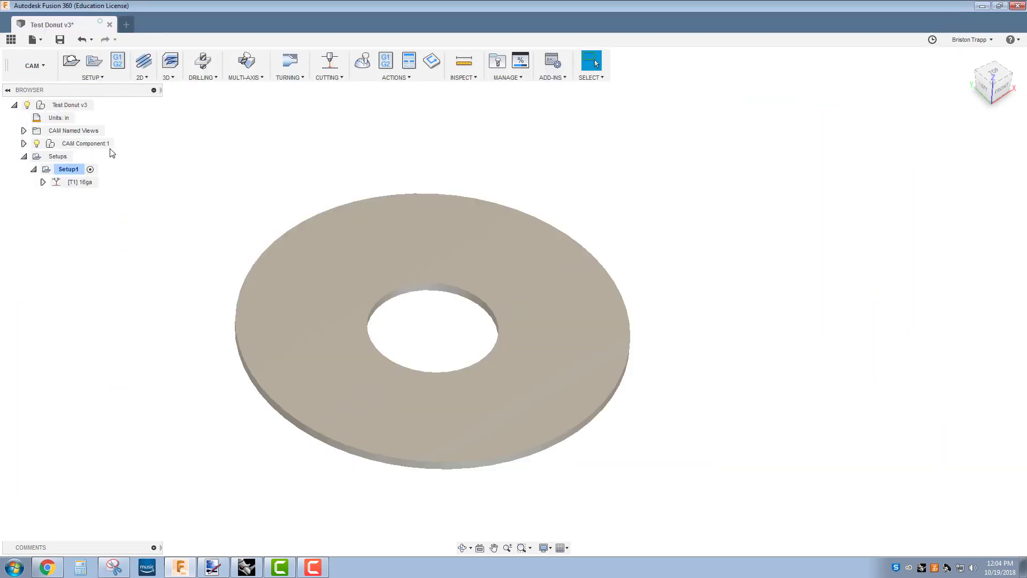
click(75, 182)
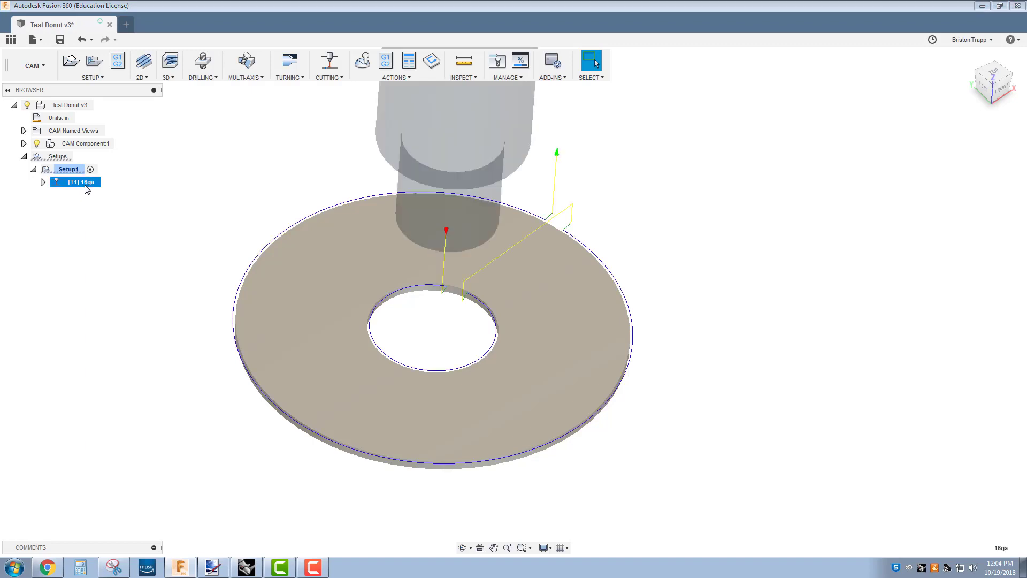
double_click(74, 182)
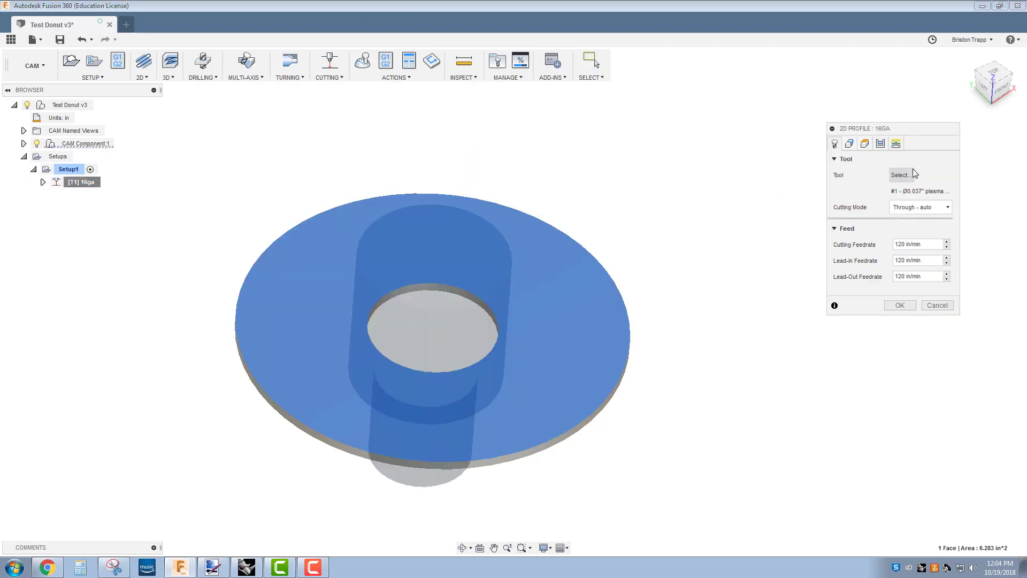
- Assign the Ø0.037" 40-amp plasma cutter from Test Donut v3 as the operation's tool
click(901, 175)
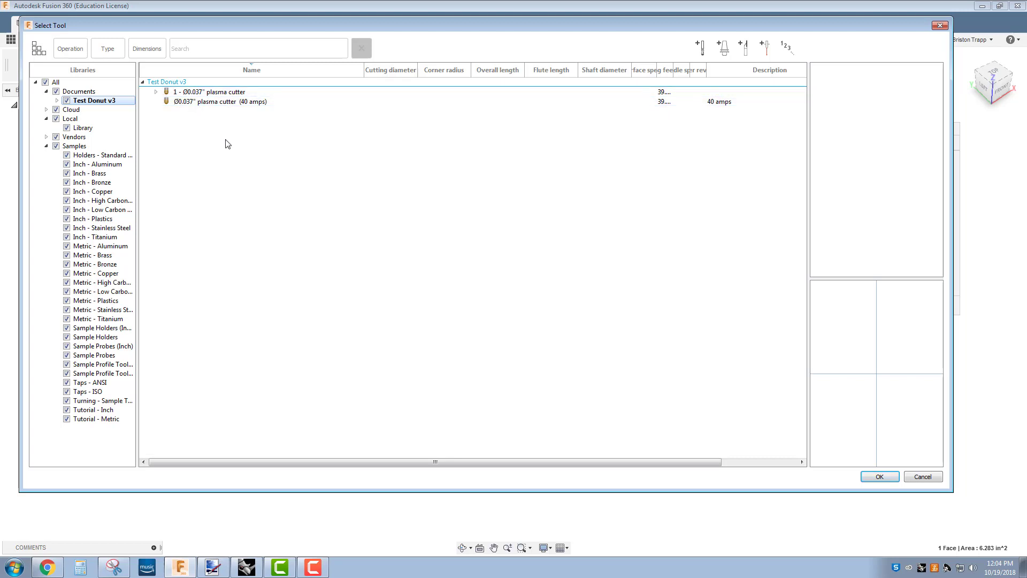
click(219, 101)
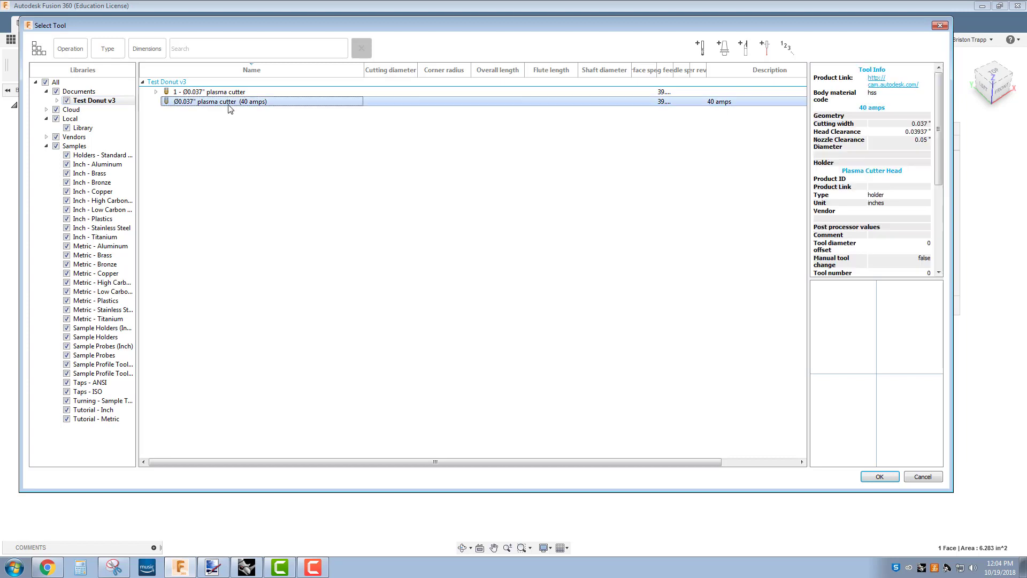
click(216, 100)
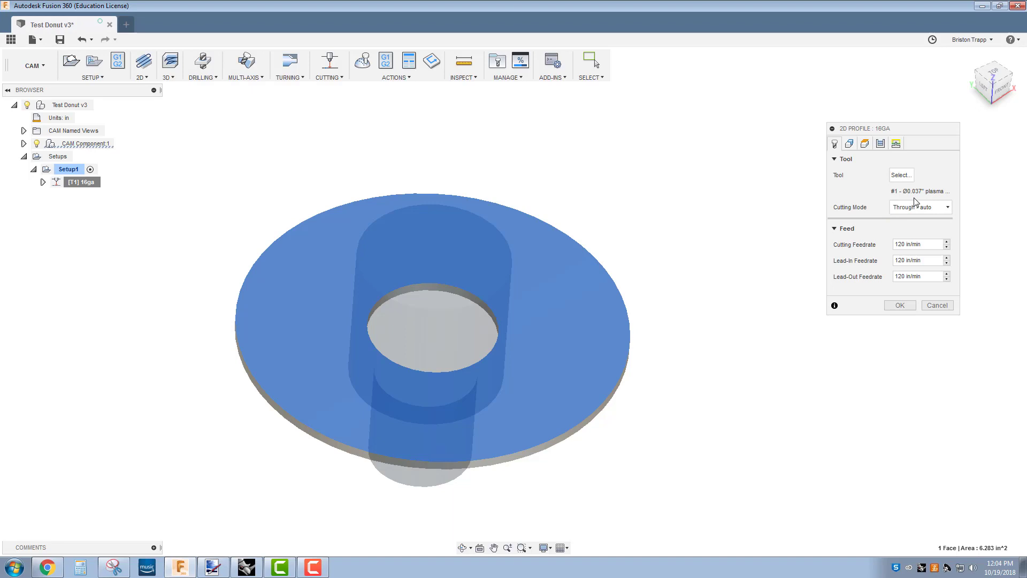
mouse_move(915, 202)
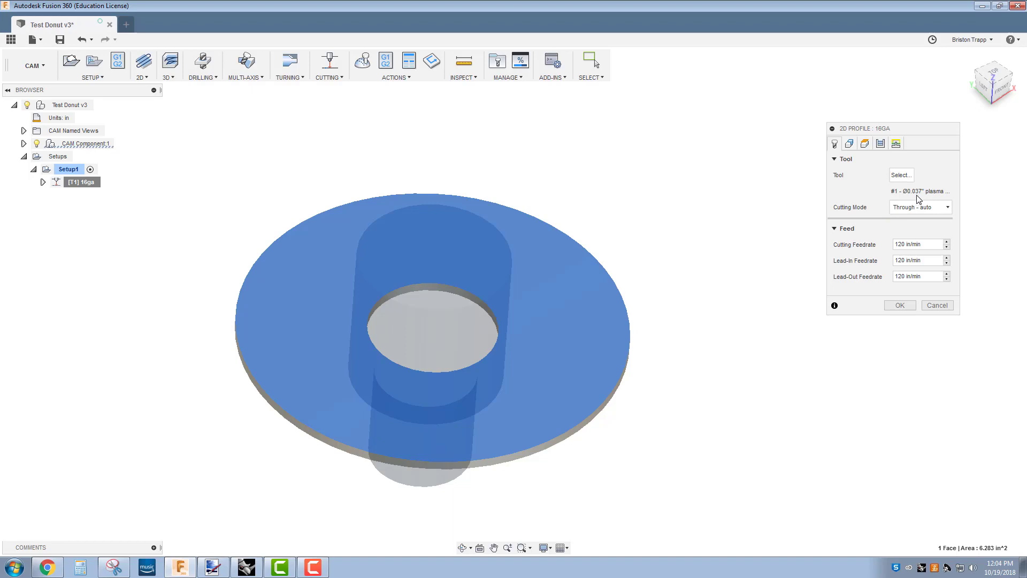
mouse_move(820, 263)
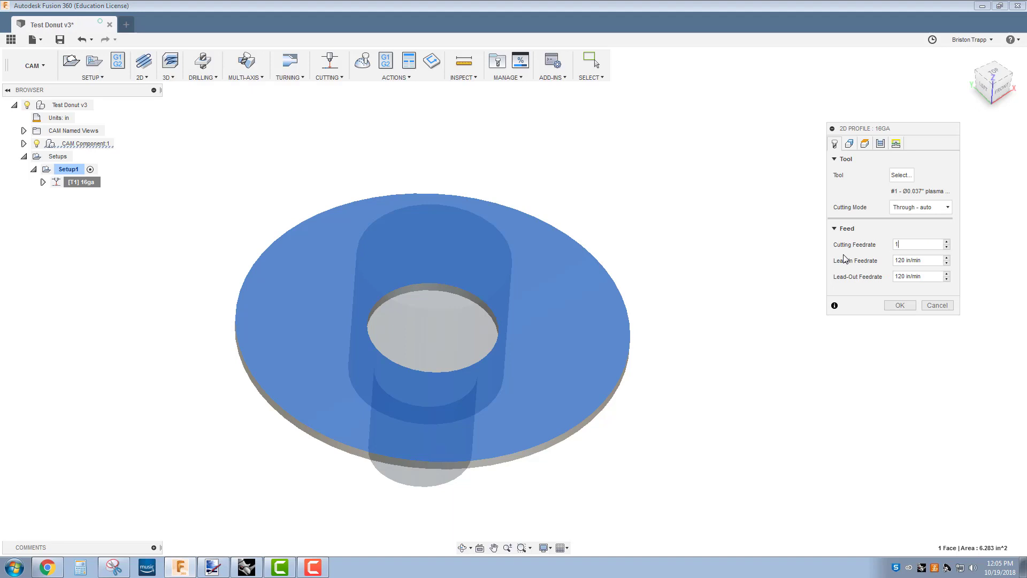
- Set the cutting feedrate to 150 so lead-in and lead-out feedrates also read 150
text(150)
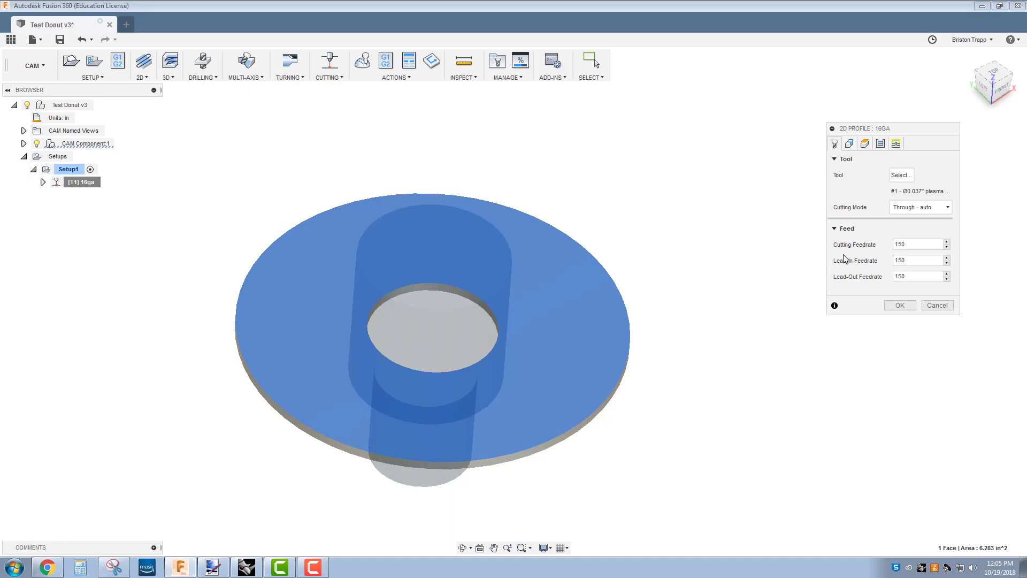
click(918, 277)
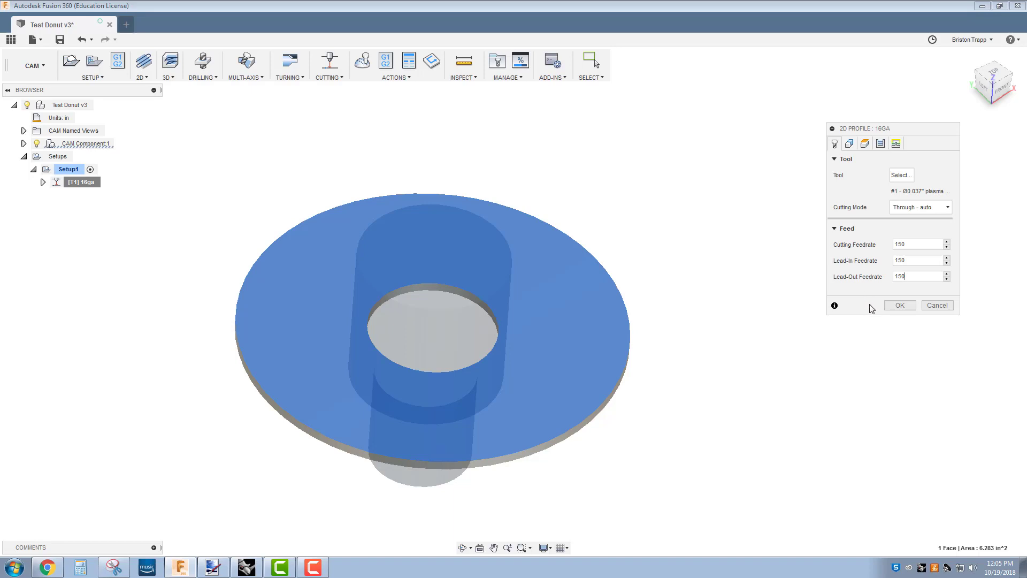
mouse_move(881, 354)
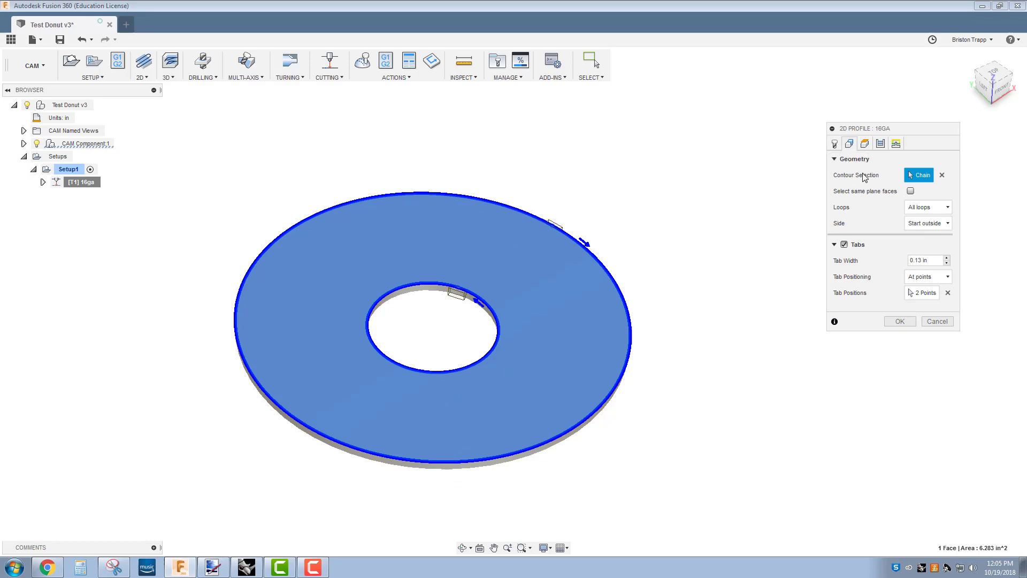
- Check the 0.13 in tab width on the Geometry tab, then bring up the Heights settings
click(927, 276)
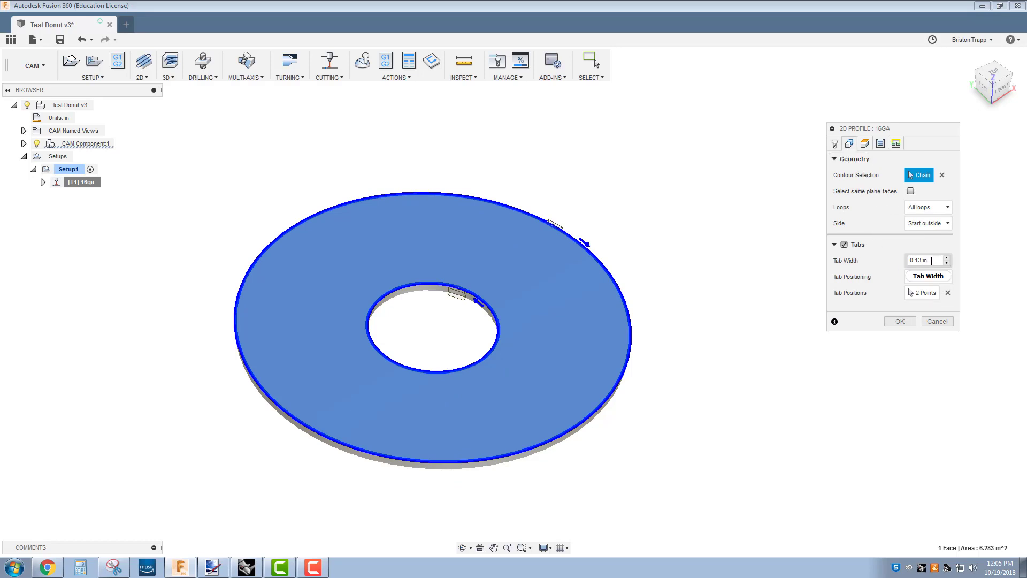
mouse_move(926, 260)
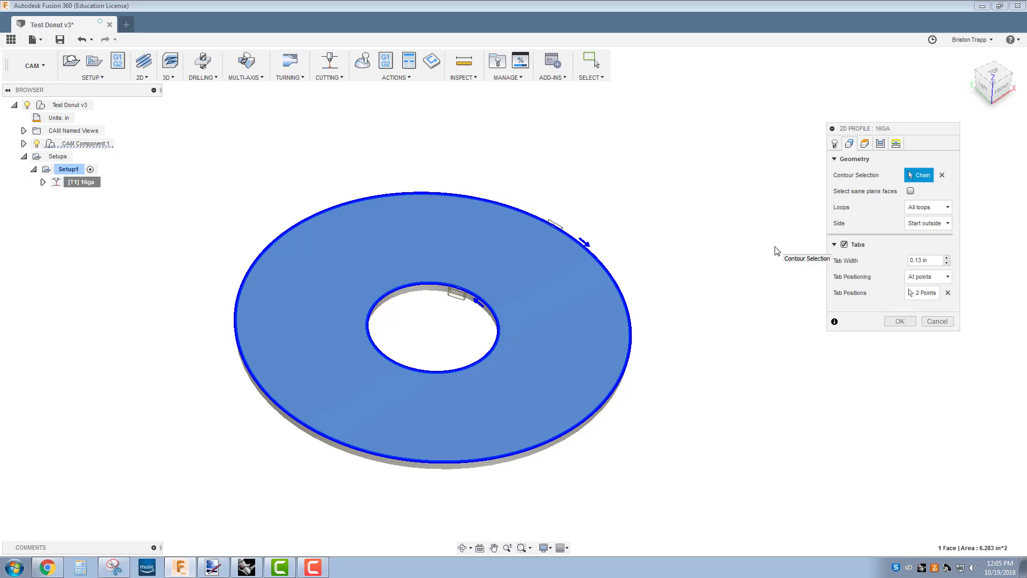
mouse_move(776, 251)
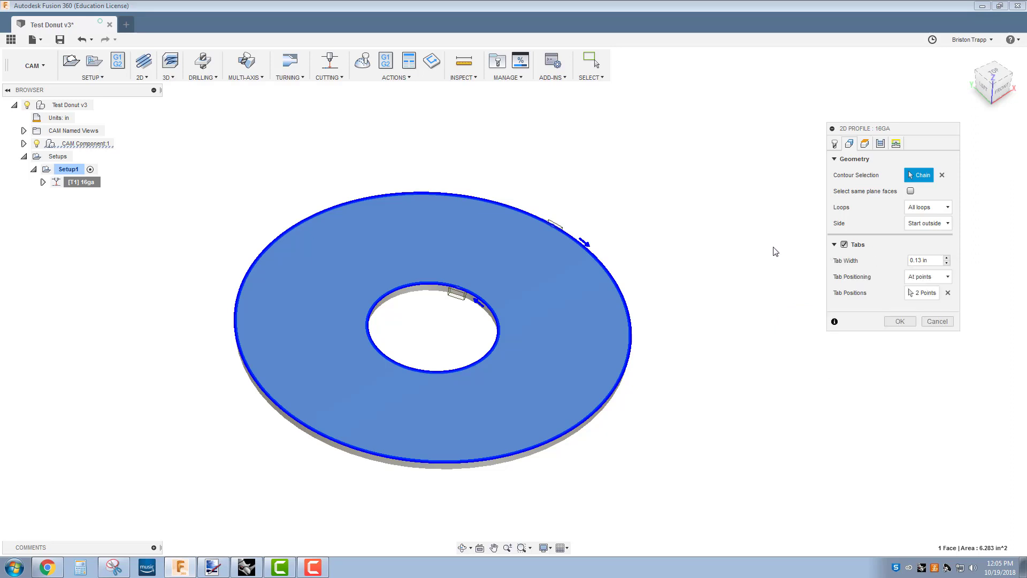
mouse_move(775, 253)
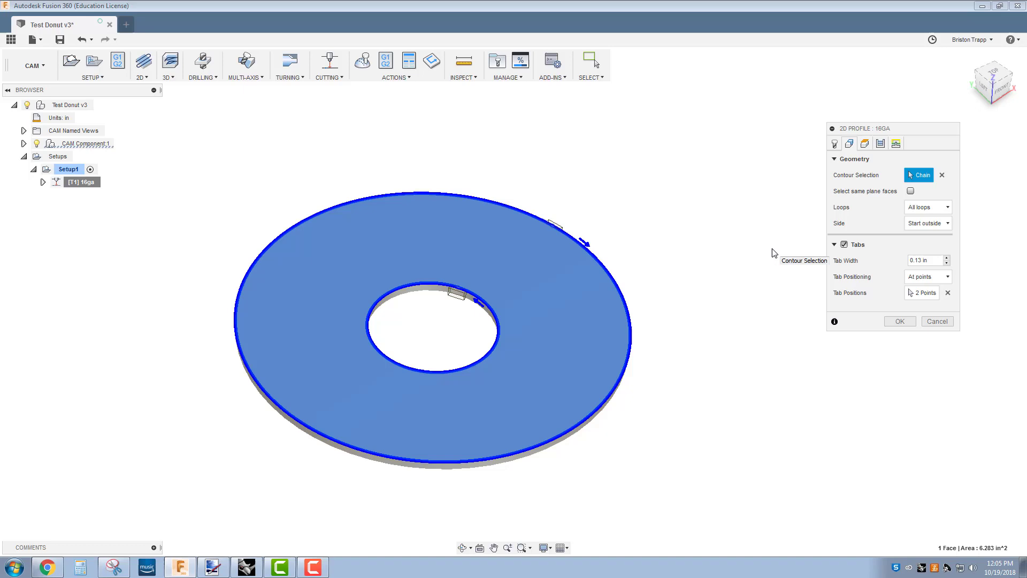
click(865, 142)
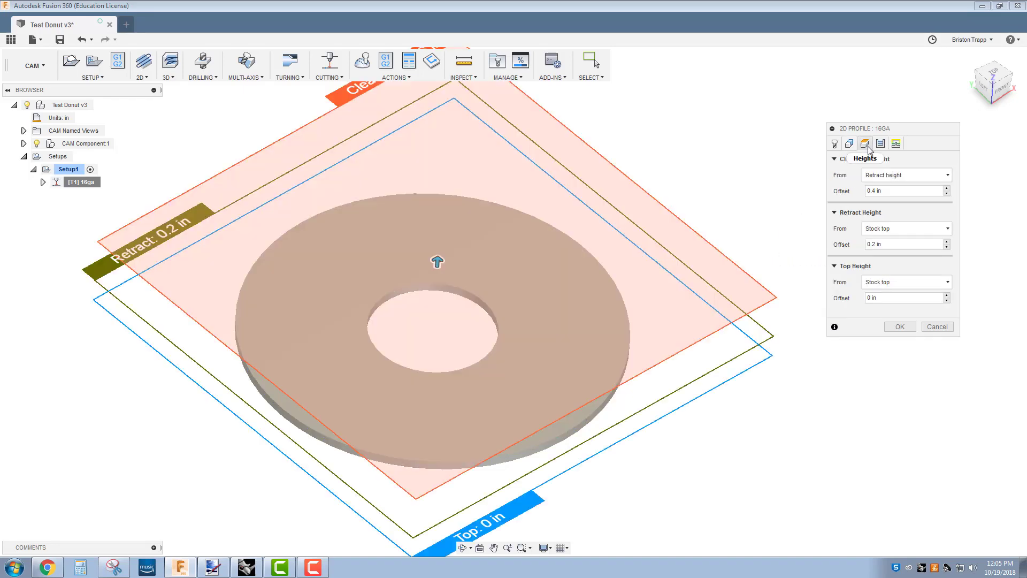
- Review the Passes settings, keeping the compensation type as In computer
click(880, 143)
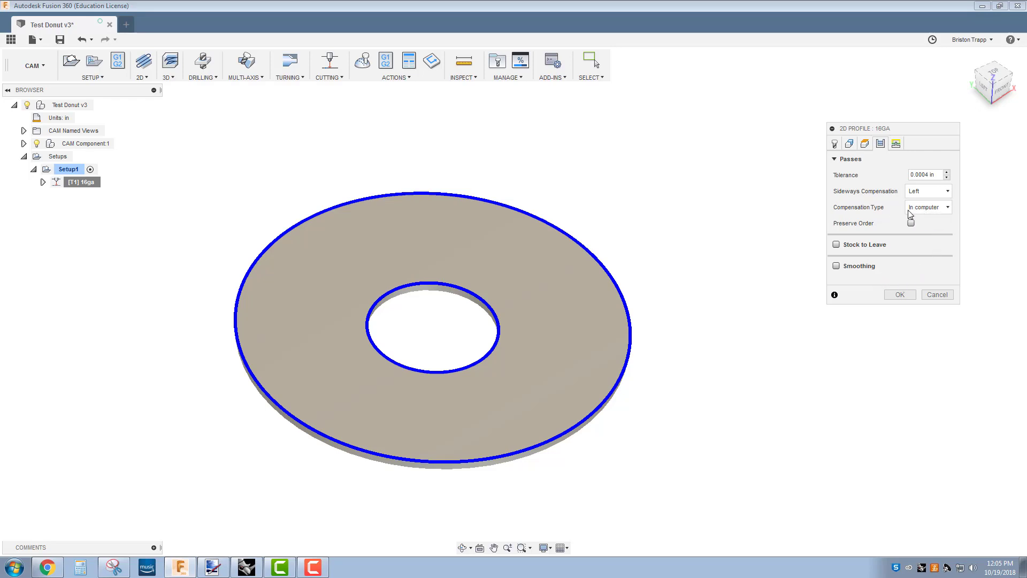
mouse_move(924, 207)
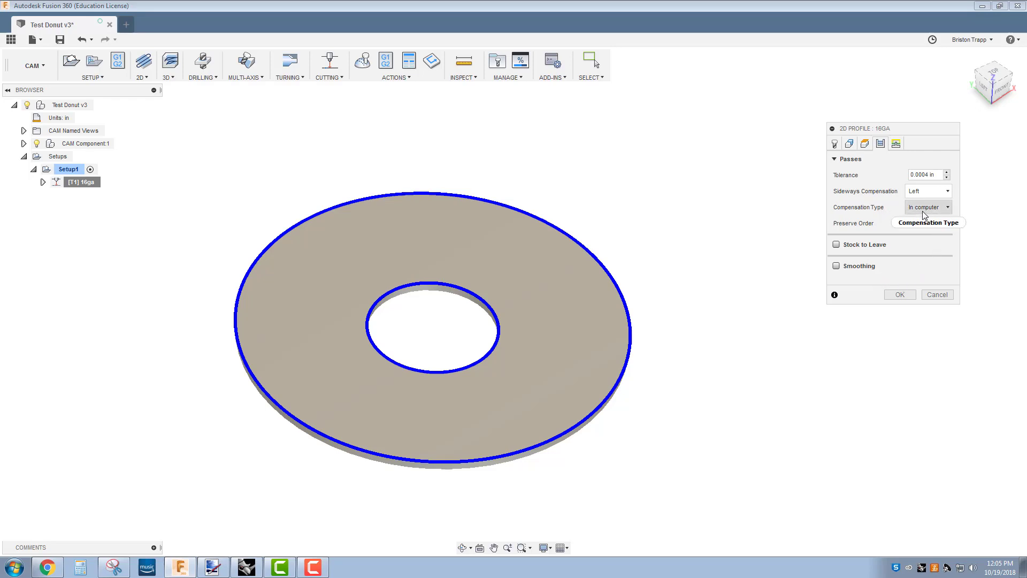
click(926, 207)
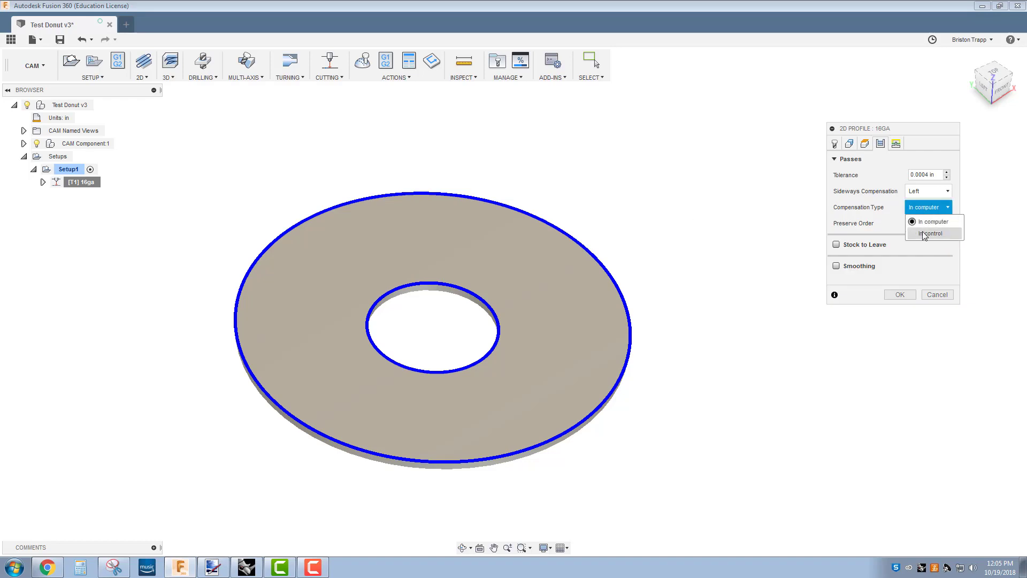
mouse_move(930, 233)
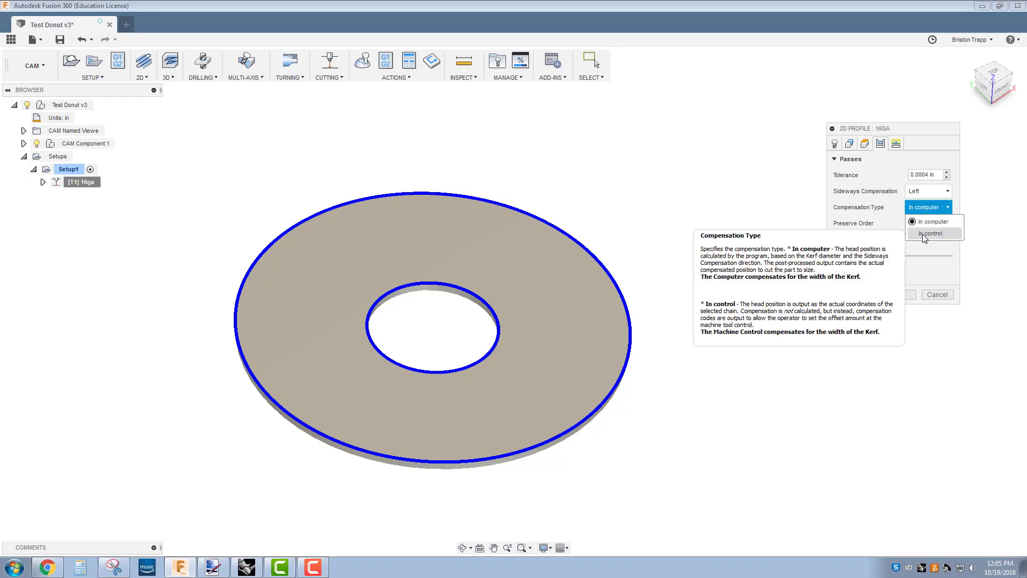
click(930, 221)
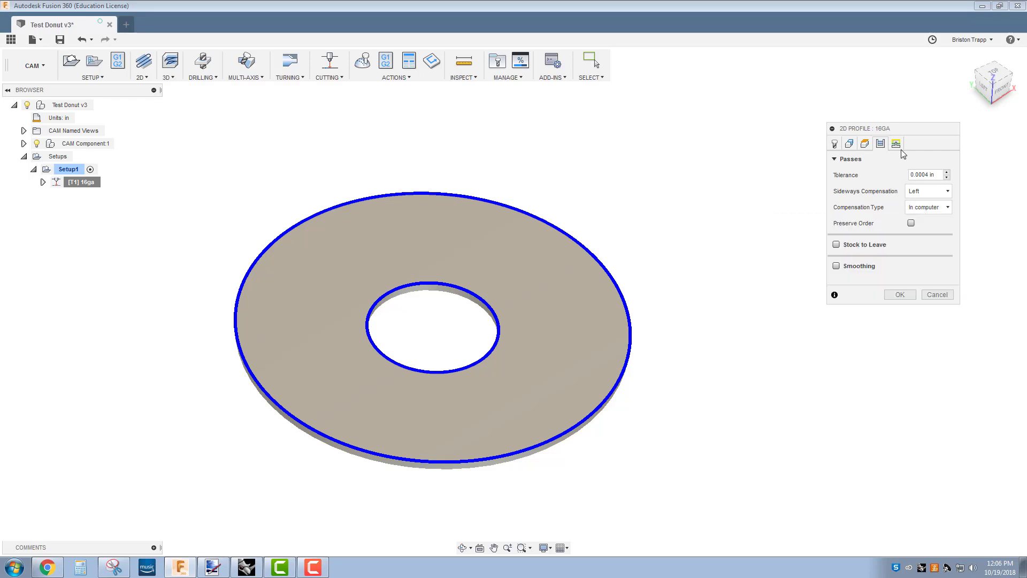
- Bring up the Linking settings to review leads and 0.037 in pierce clearance
click(897, 142)
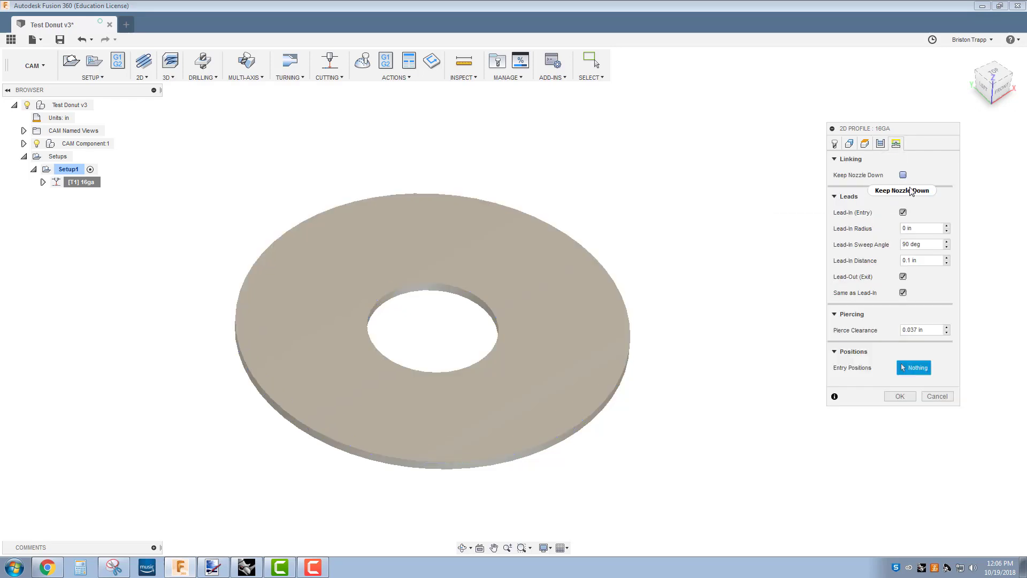
mouse_move(929, 215)
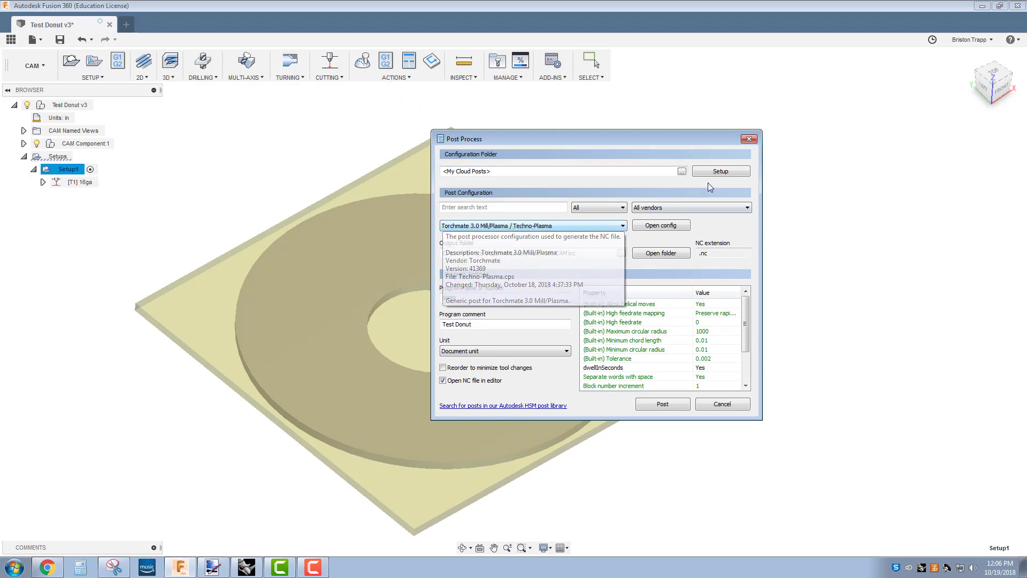
- Use cloud posts with the Torchmate 3.0 Mill/Plasma post and post program 9999 'Test Donut'
click(720, 171)
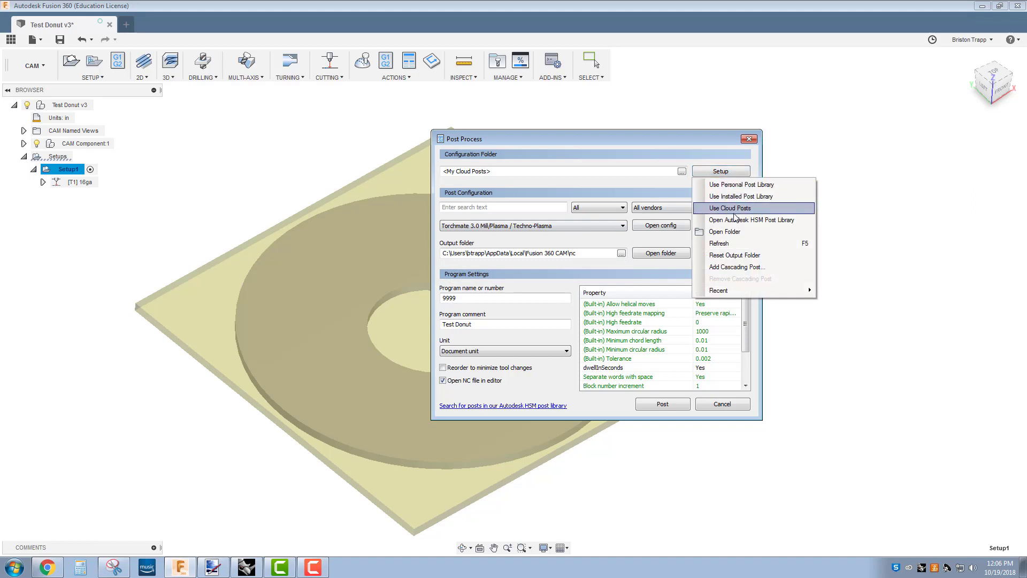
click(728, 208)
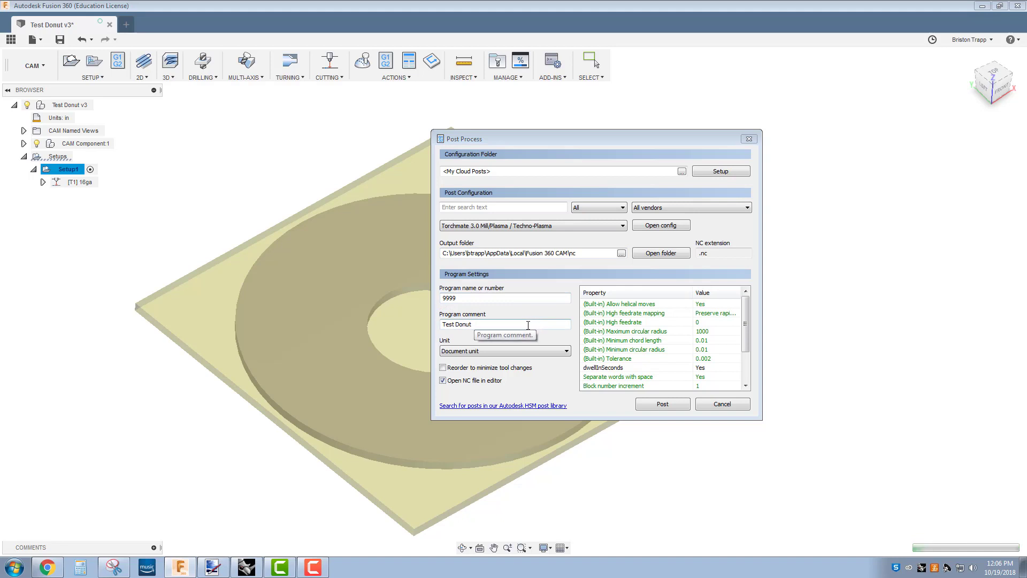
mouse_move(632, 420)
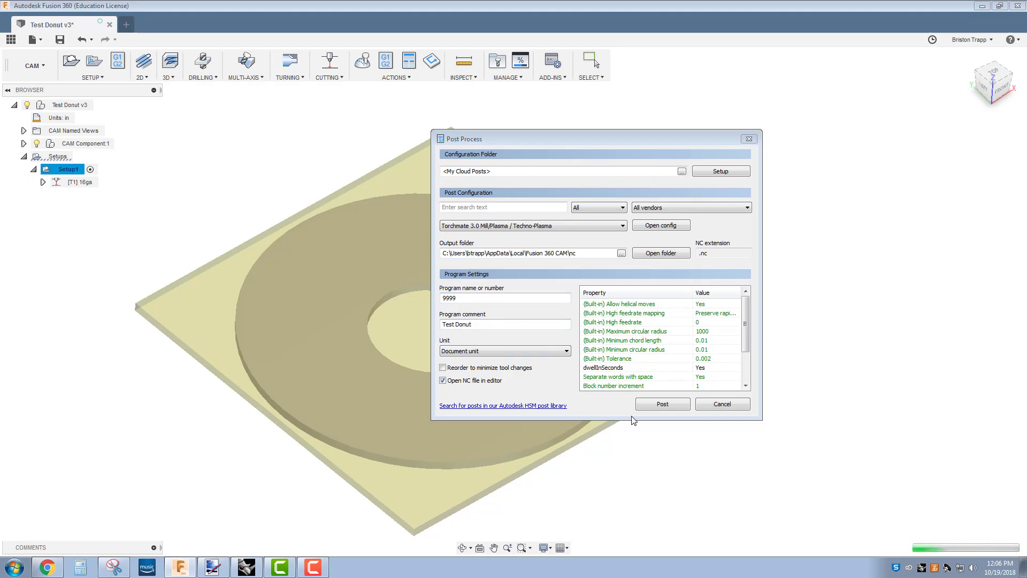
click(661, 404)
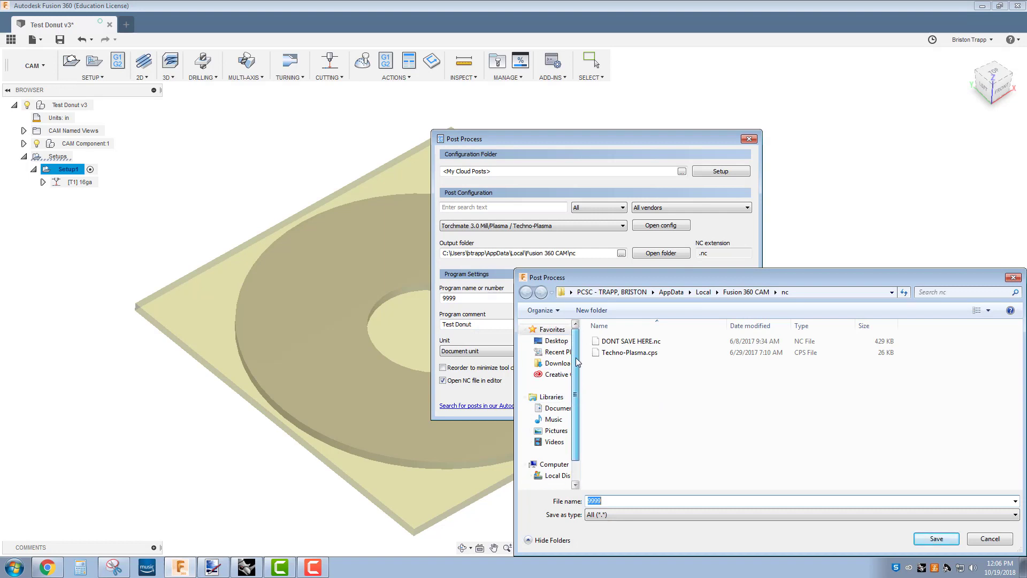
- Save the 9999.nc program to the Desktop
click(555, 341)
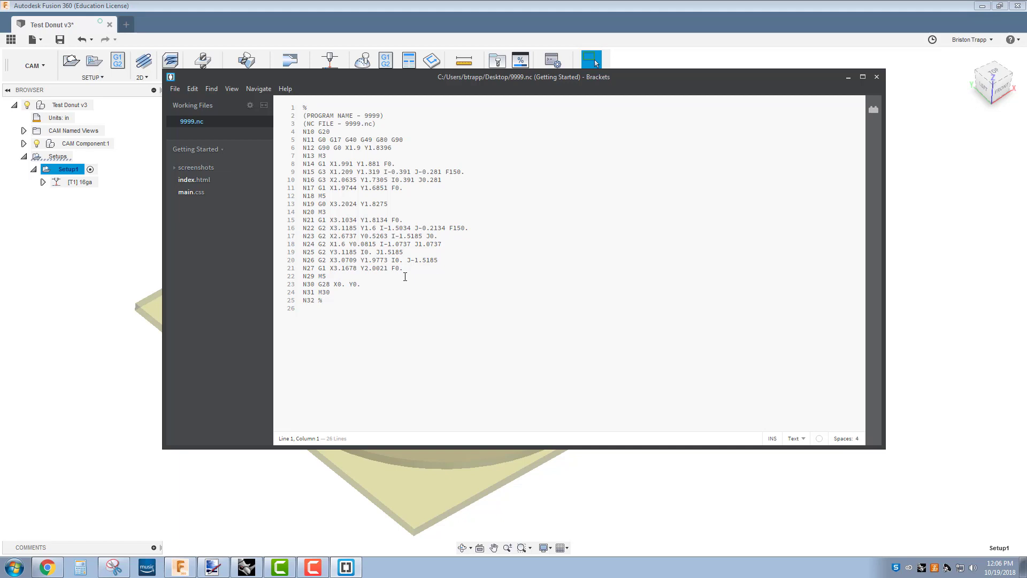
- Replace each F0. feed rate on lines 8, 11, 15 and 21 of 9999.nc with F150
click(303, 107)
text(15)
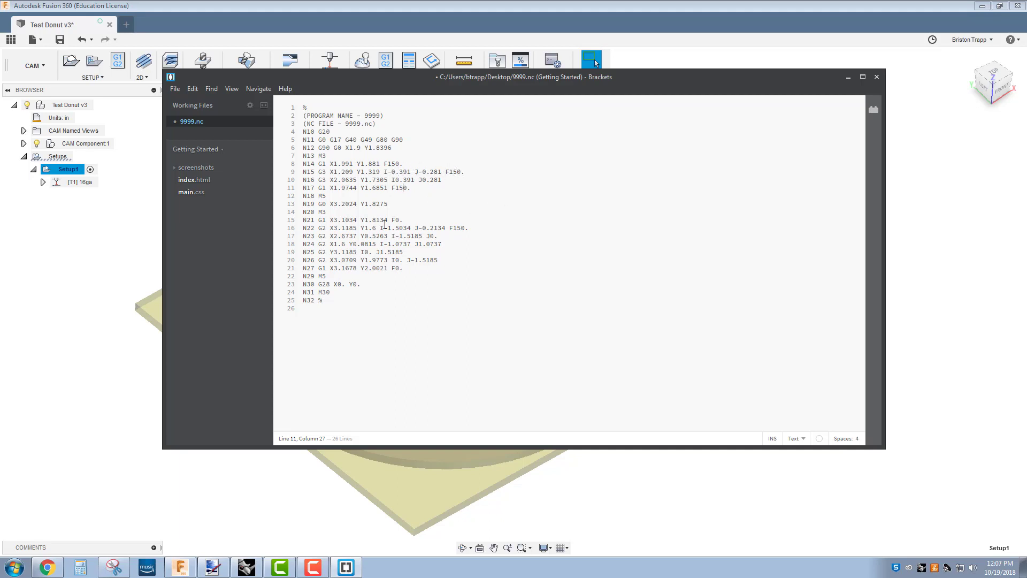
click(395, 220)
text(15)
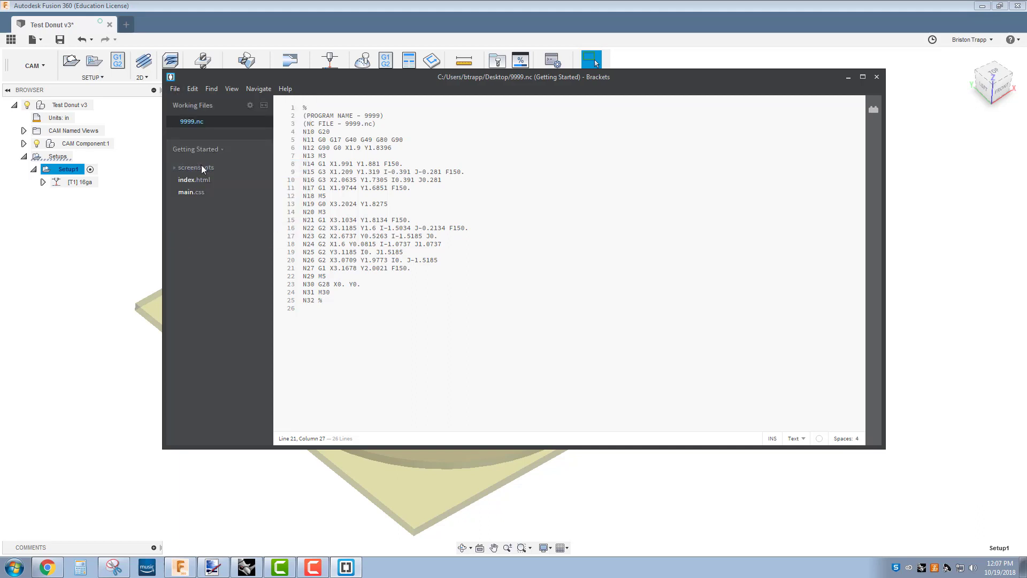
mouse_move(226, 189)
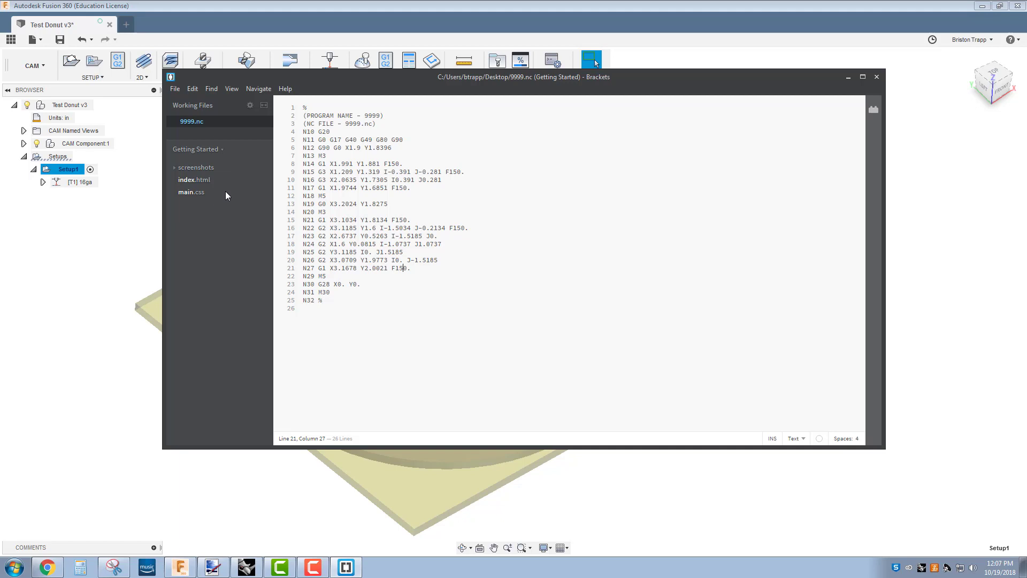
mouse_move(225, 201)
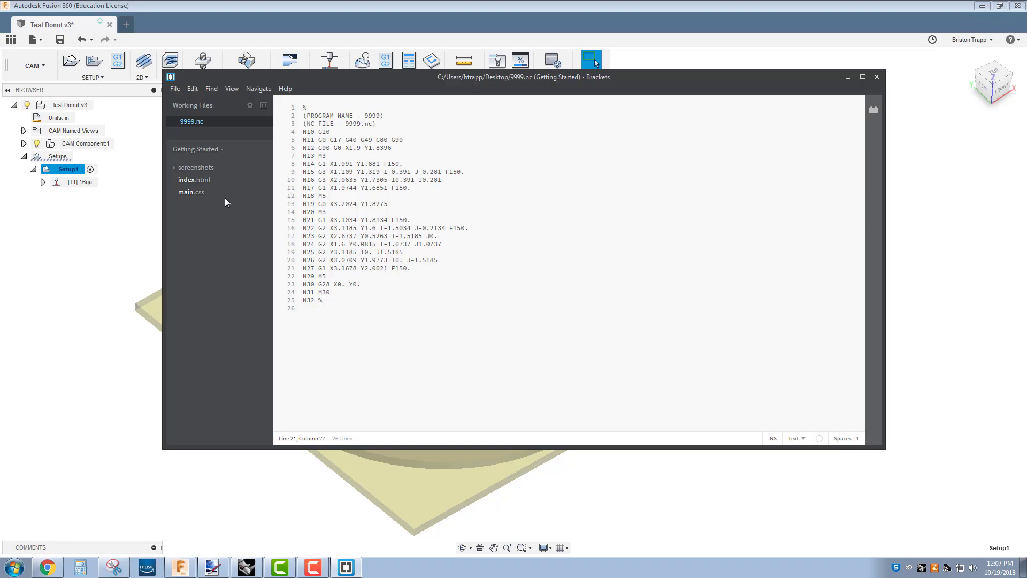